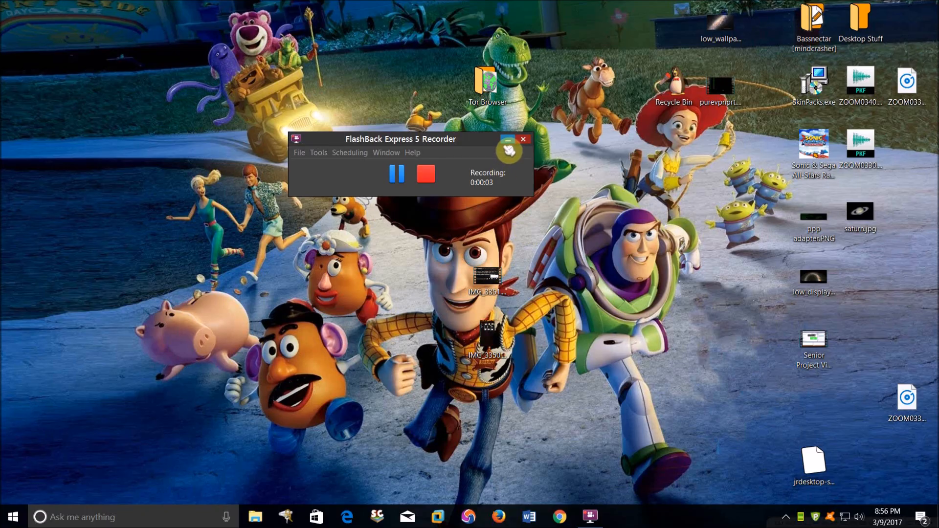
# - Minimize the FlashBack Express recorder so only the Toy Story desktop shows
pyautogui.click(522, 138)
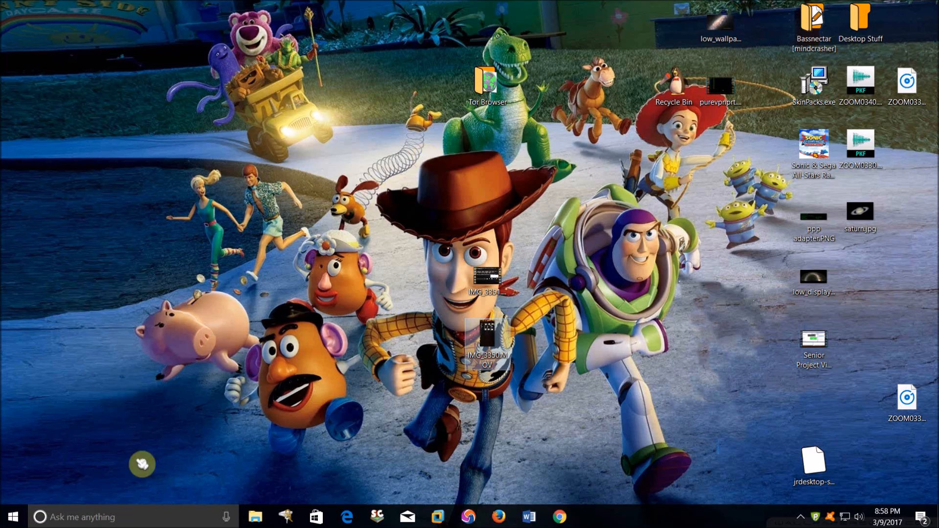
# - Search Cortana for 'msconfig' to launch System Configuration
pyautogui.click(40, 517)
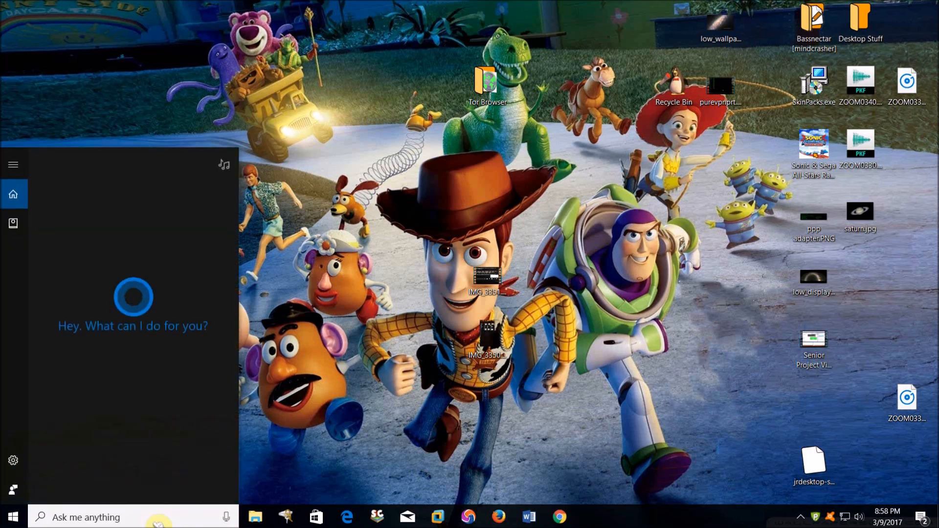
pyautogui.write('ms')
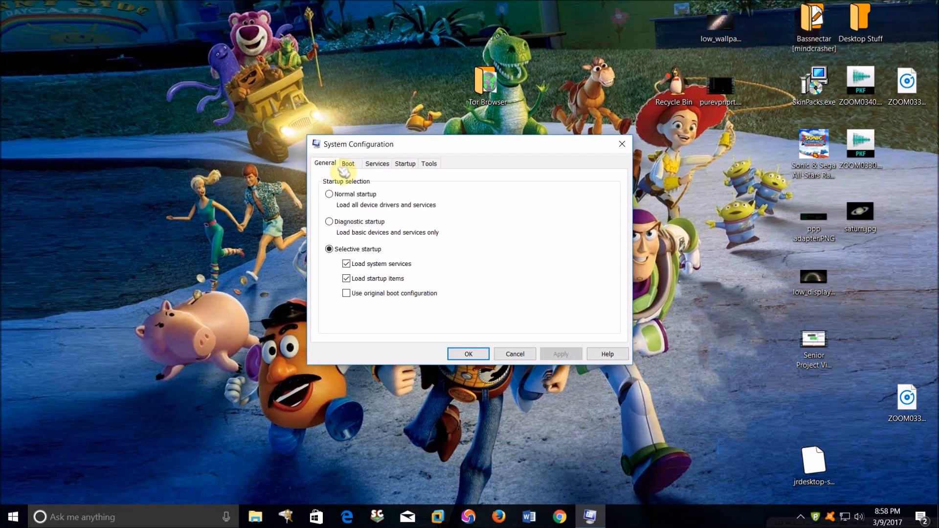
# - On the Boot tab, tick Safe boot and then clear it again
pyautogui.click(348, 163)
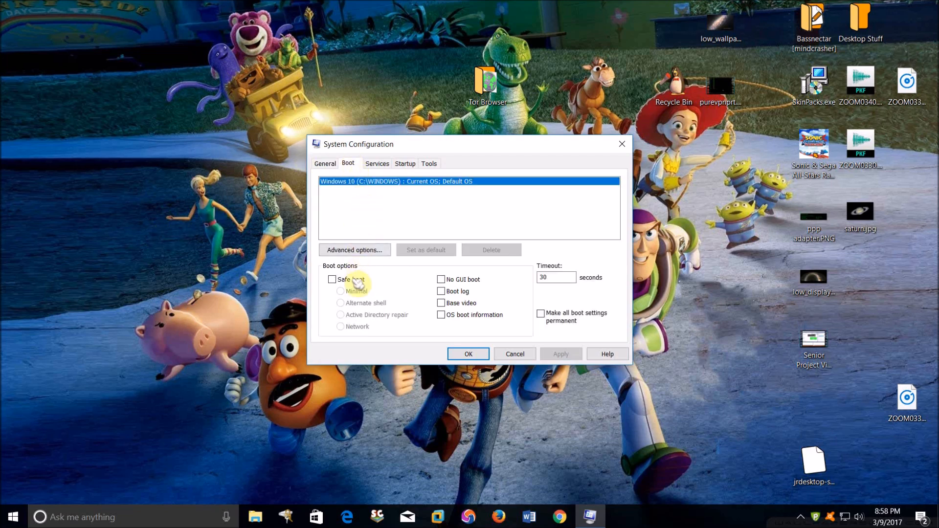
pyautogui.click(333, 279)
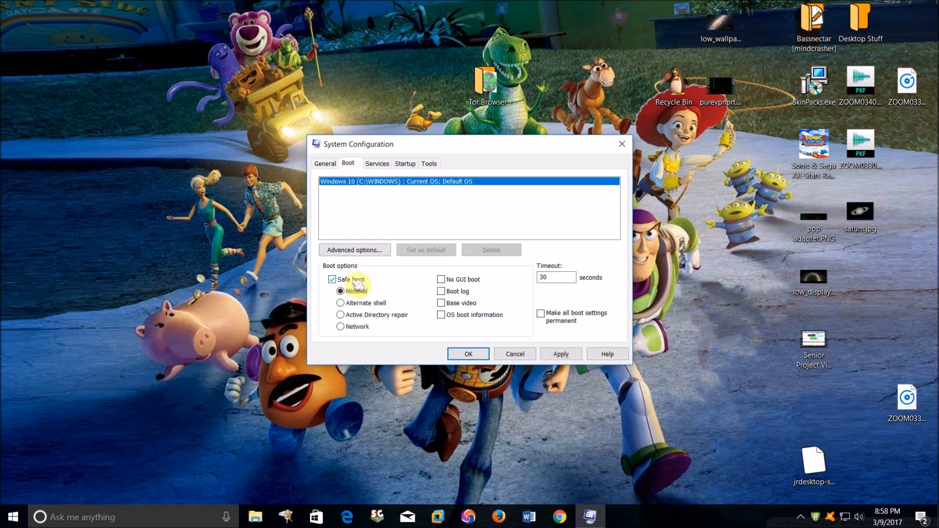
pyautogui.moveTo(482, 321)
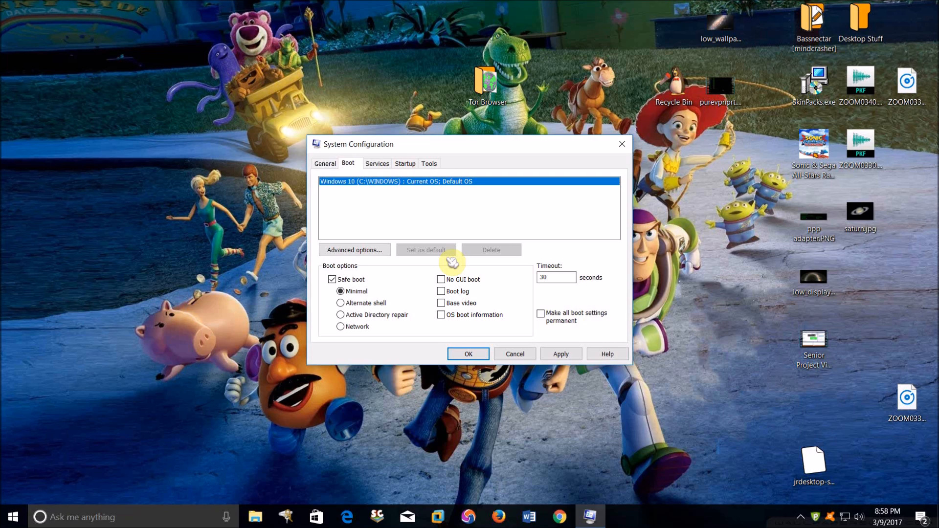
pyautogui.moveTo(531, 353)
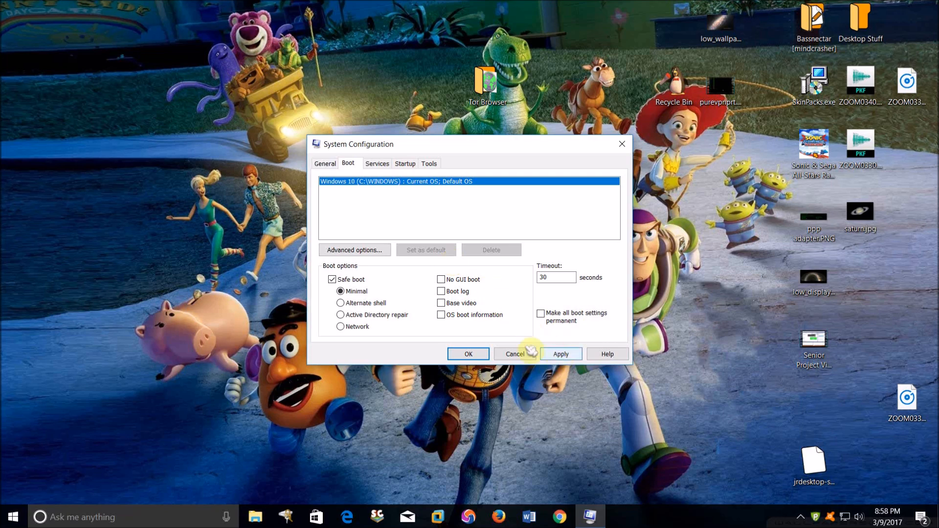
pyautogui.moveTo(504, 277)
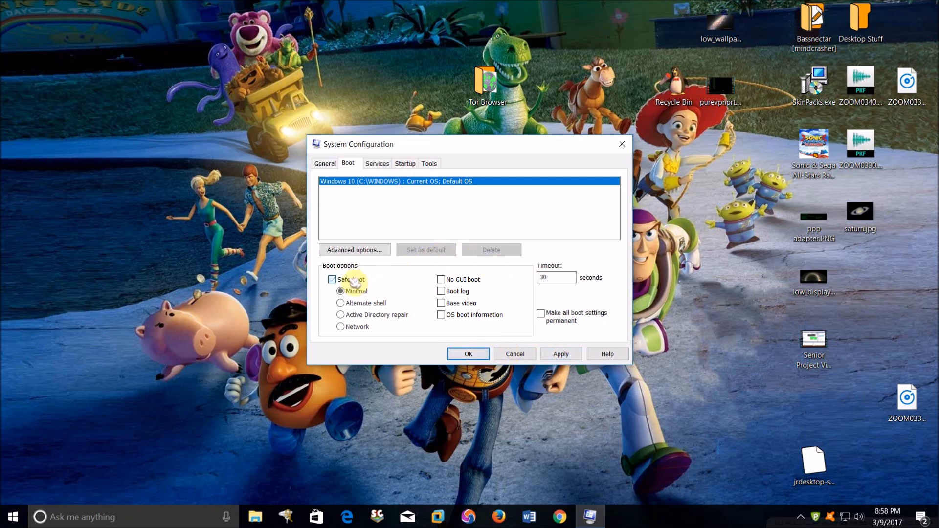
pyautogui.click(333, 280)
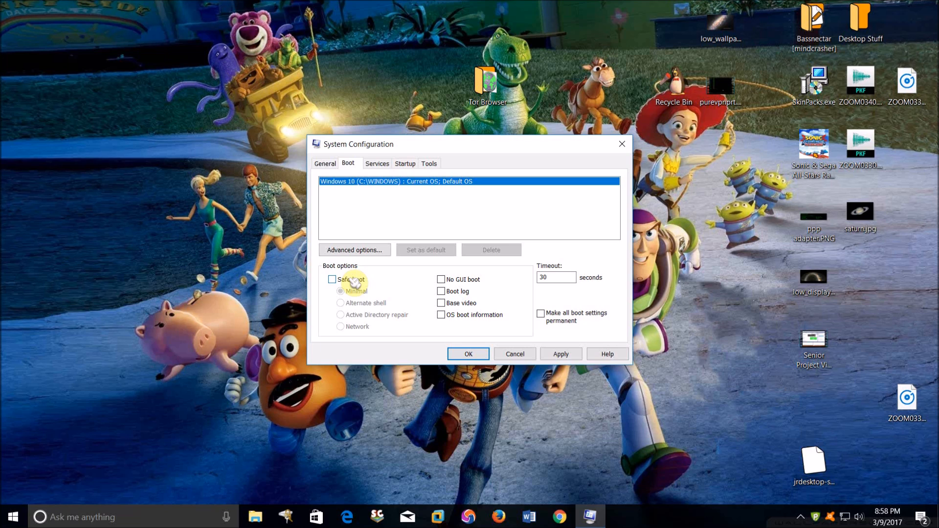
pyautogui.moveTo(622, 144)
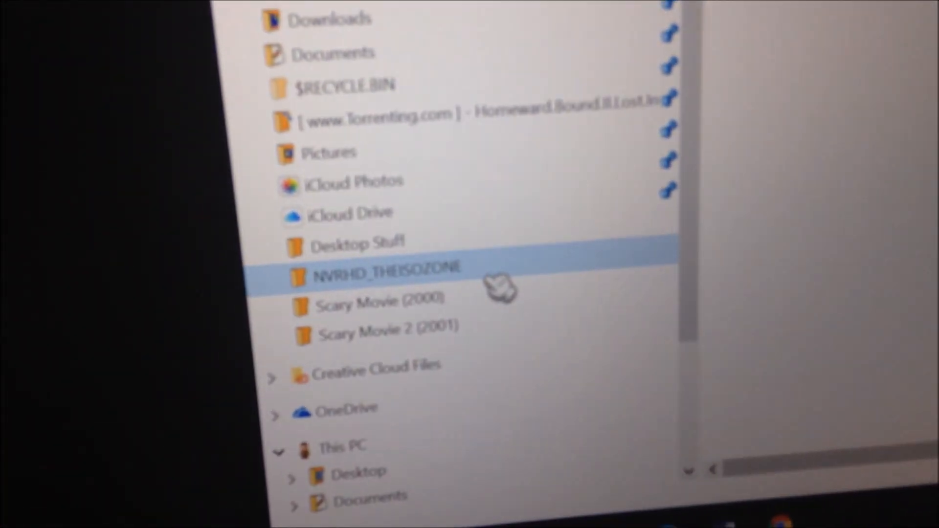
# - Browse C:\Windows in File Explorer, viewing Cursors and scrolling through the system subfolders
pyautogui.scroll(-3)
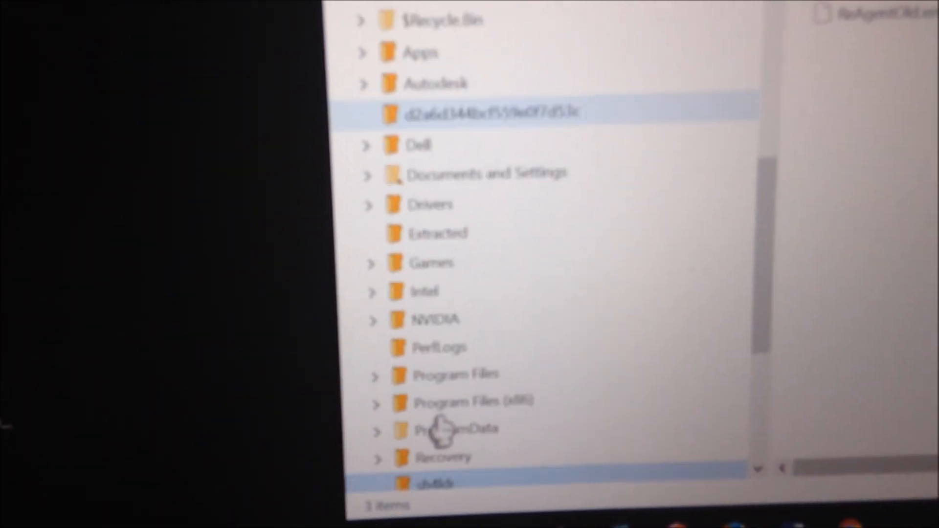
pyautogui.scroll(-3)
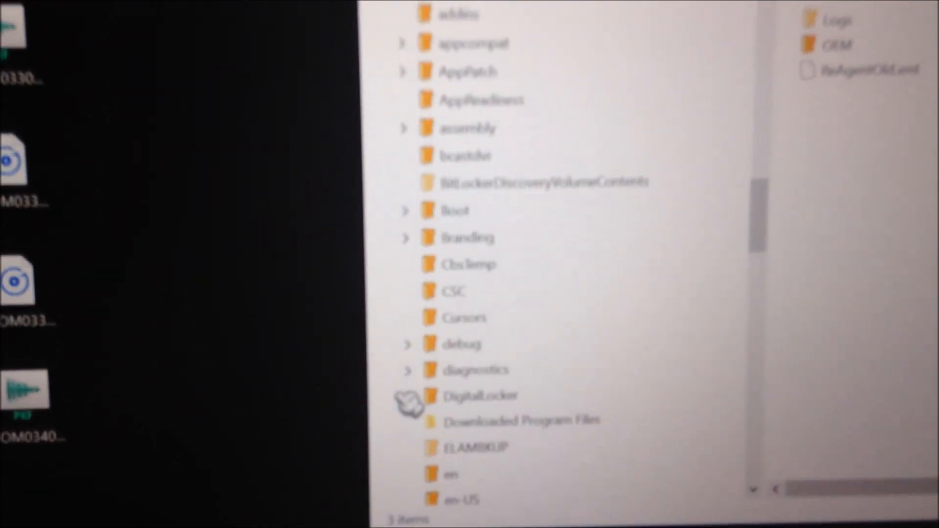
pyautogui.click(465, 318)
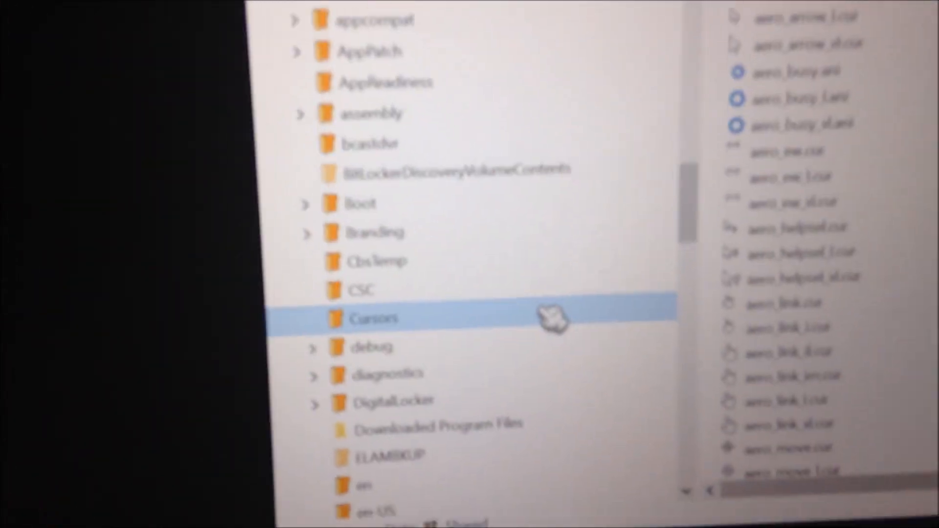
pyautogui.scroll(-3)
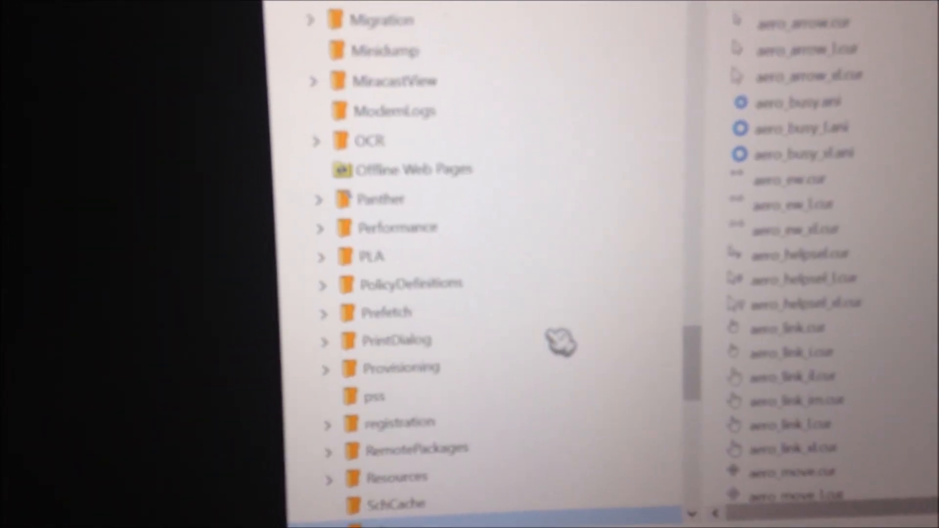
pyautogui.scroll(-3)
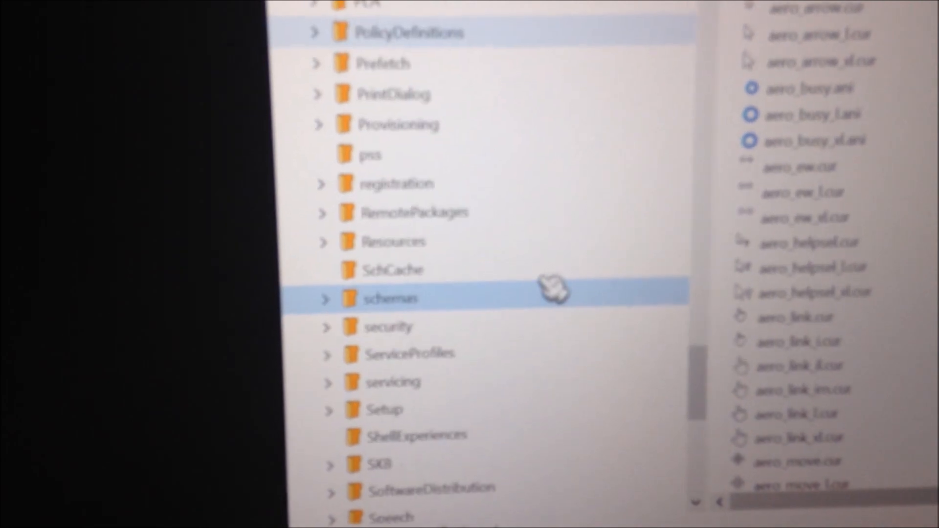
pyautogui.scroll(-3)
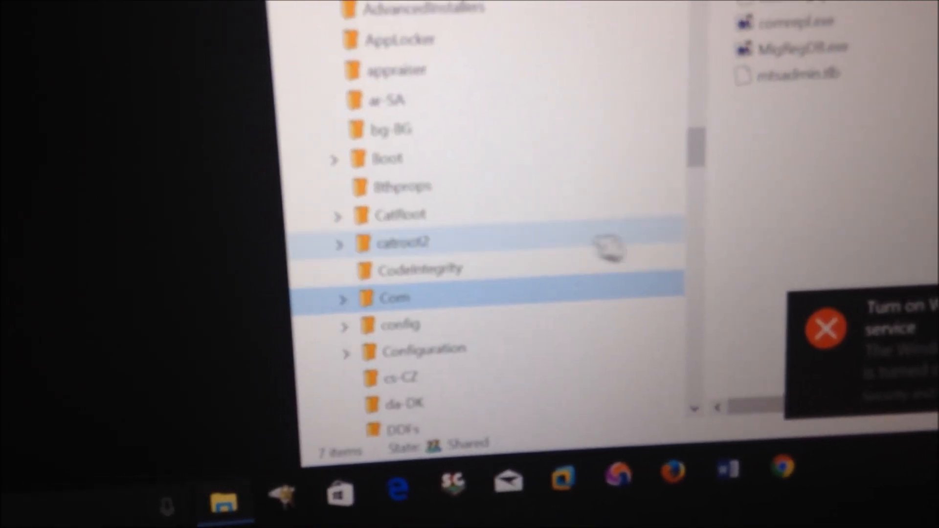
pyautogui.scroll(3)
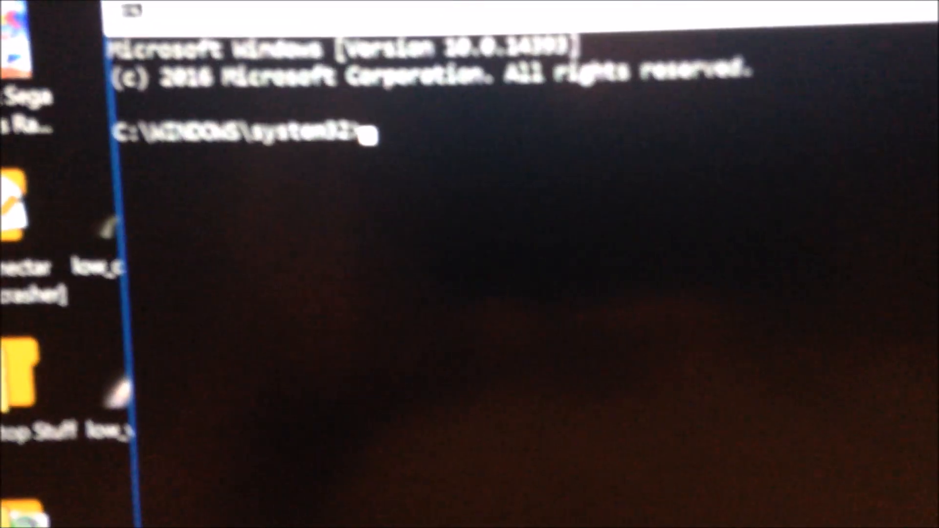
# - Create a new local user with 'net user <username> /ADD'
pyautogui.write('net u')
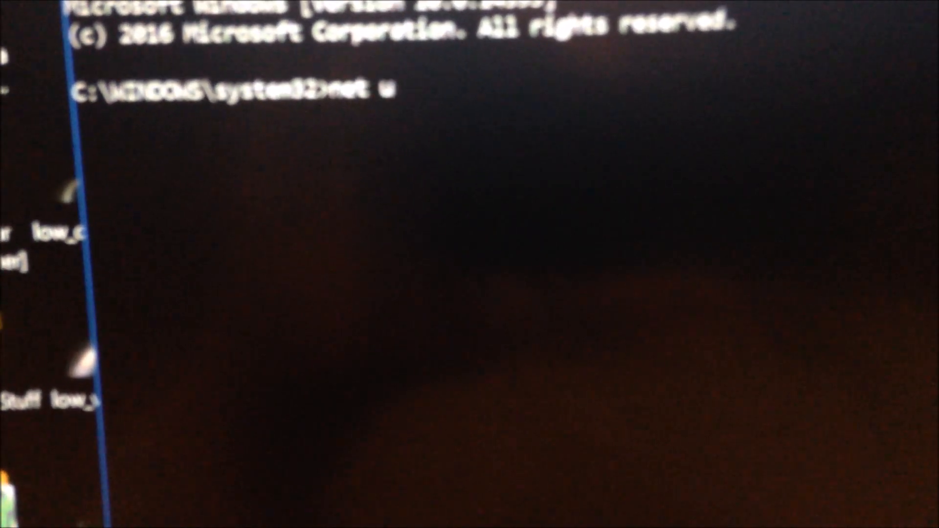
pyautogui.write('s')
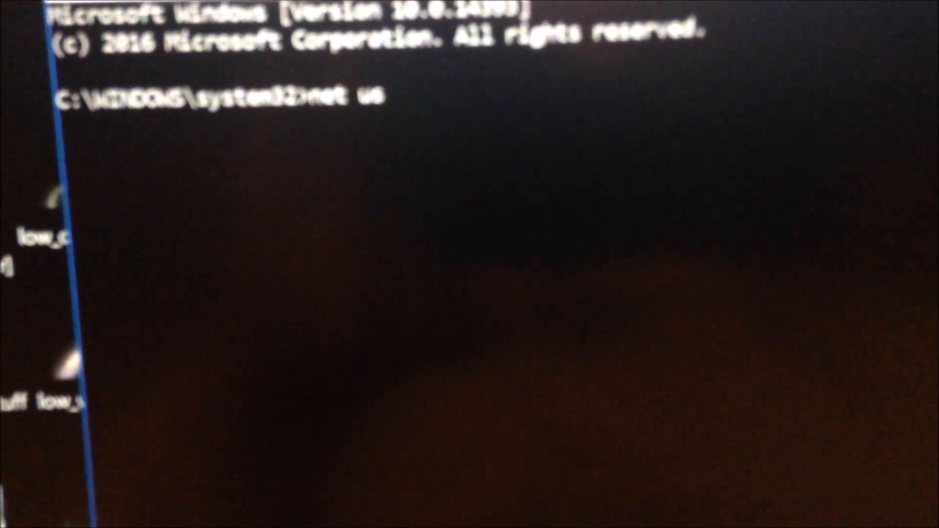
pyautogui.write('er wassup2190 .')
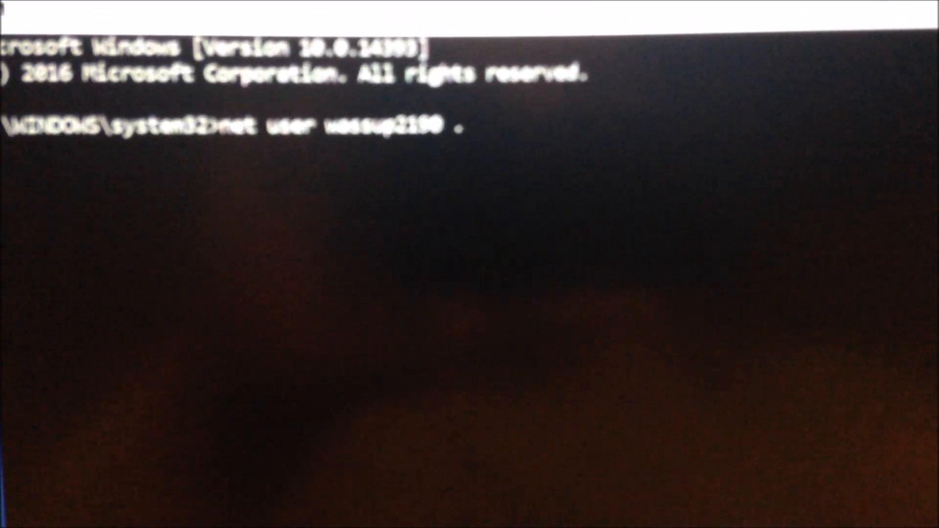
pyautogui.write('/ADD')
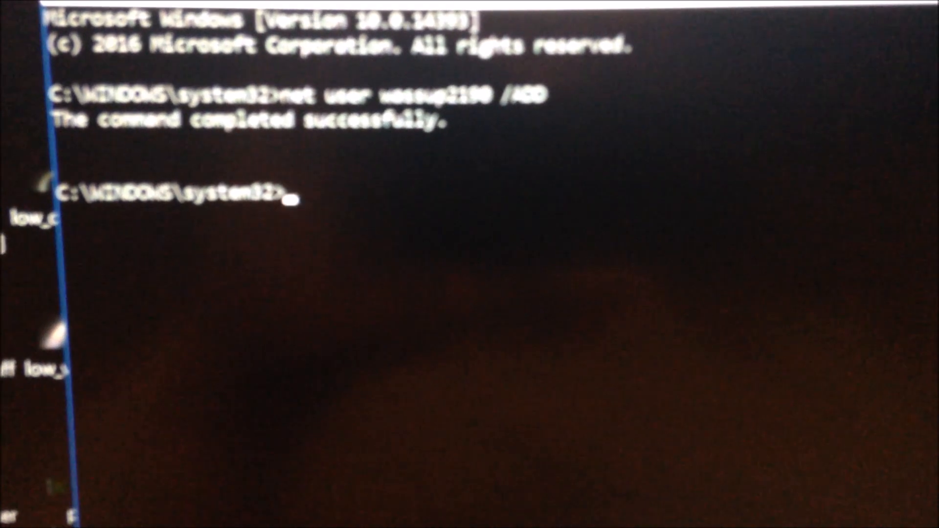
# - Run 'net user <username> *' and enter and confirm the new user's password
pyautogui.write('net')
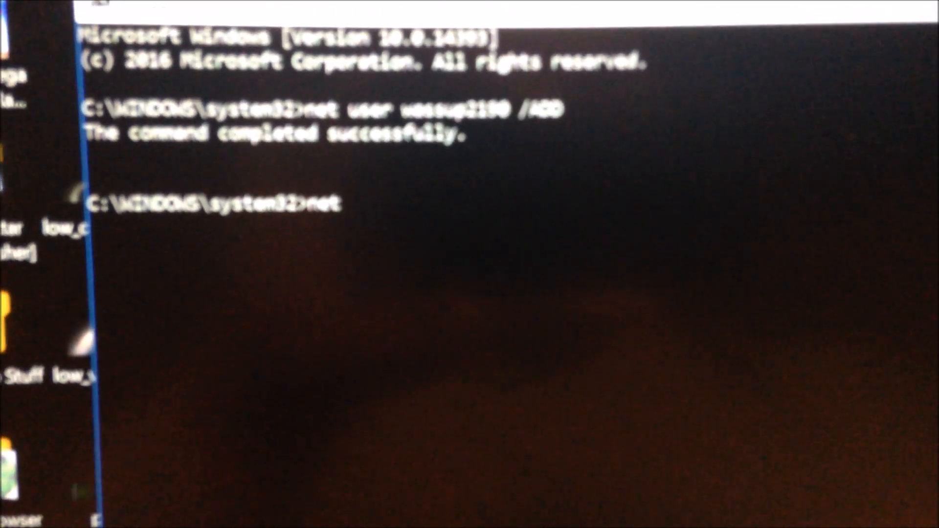
pyautogui.write('user wassup')
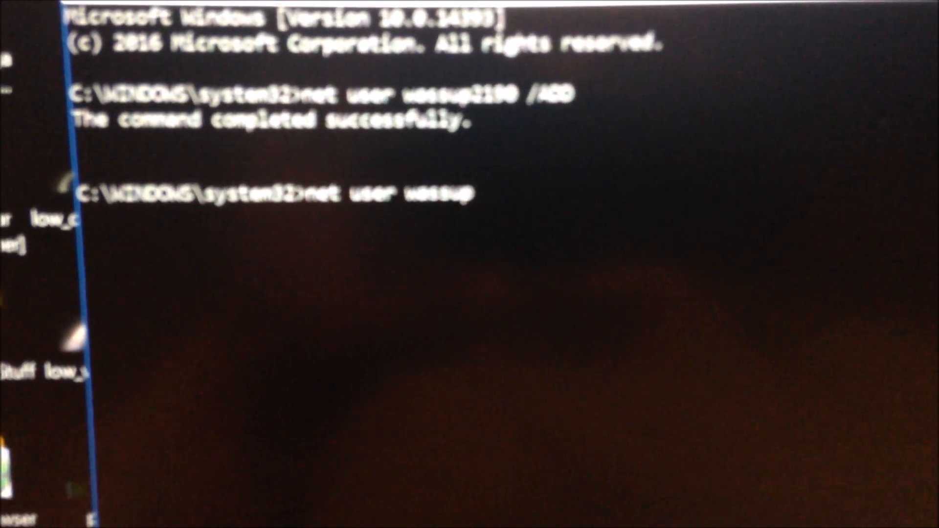
pyautogui.write('2190 *')
pyautogui.write('net')
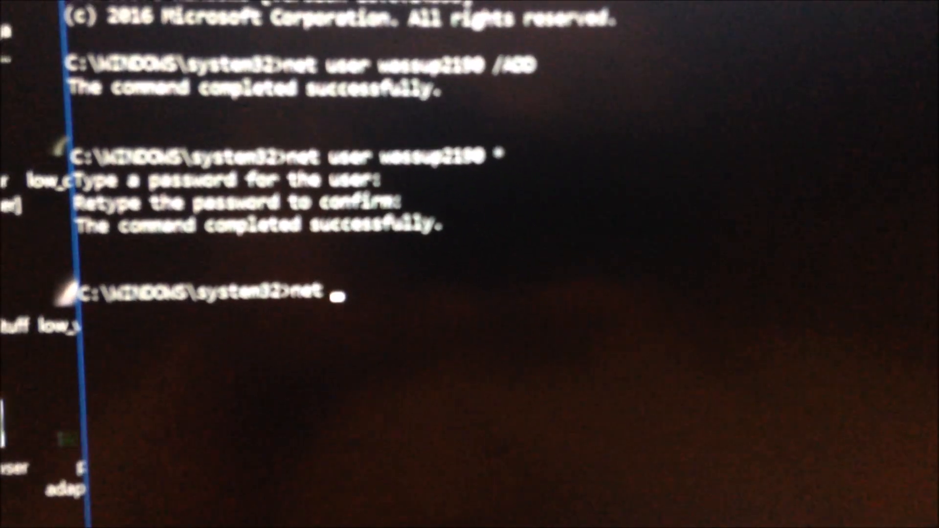
# - Add the user with 'net localgroup administrators <username> /ADD', correcting the localdomain typos
pyautogui.write('localgroup')
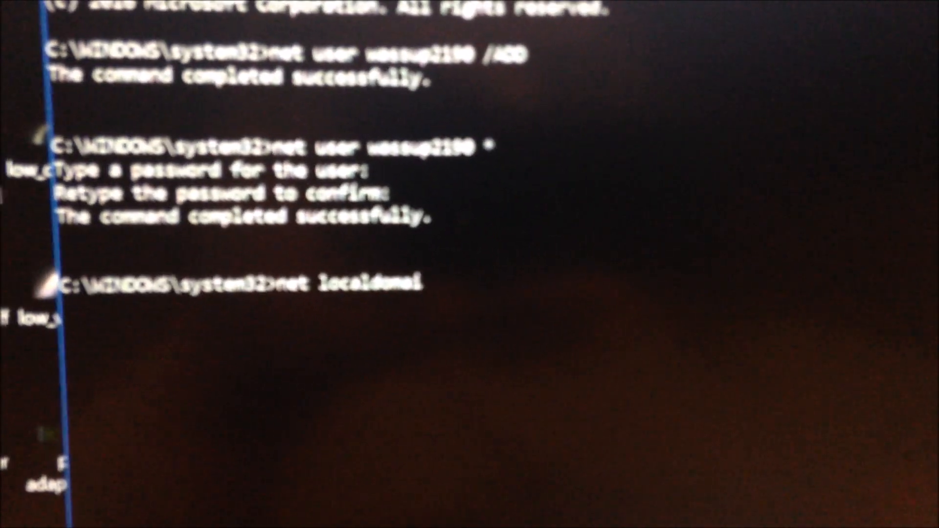
pyautogui.write('administrators wassup2190 /ADD')
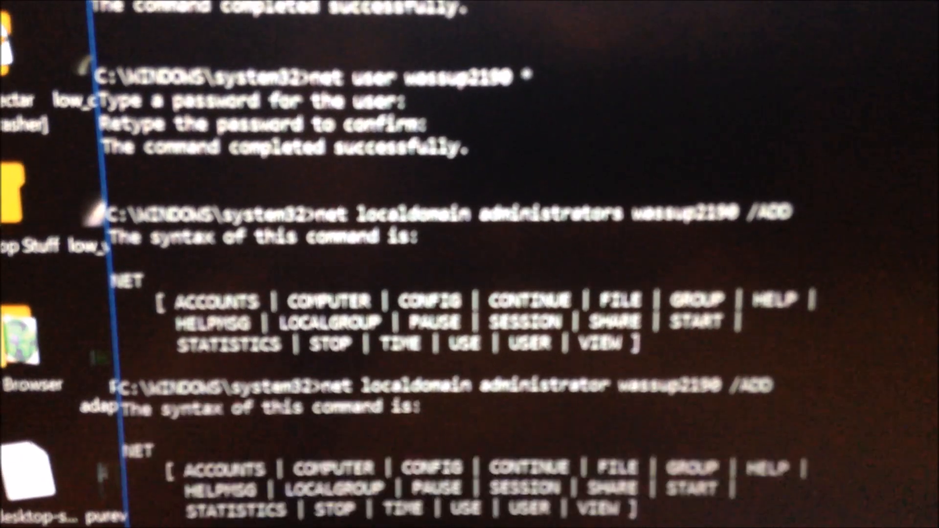
pyautogui.scroll(-3)
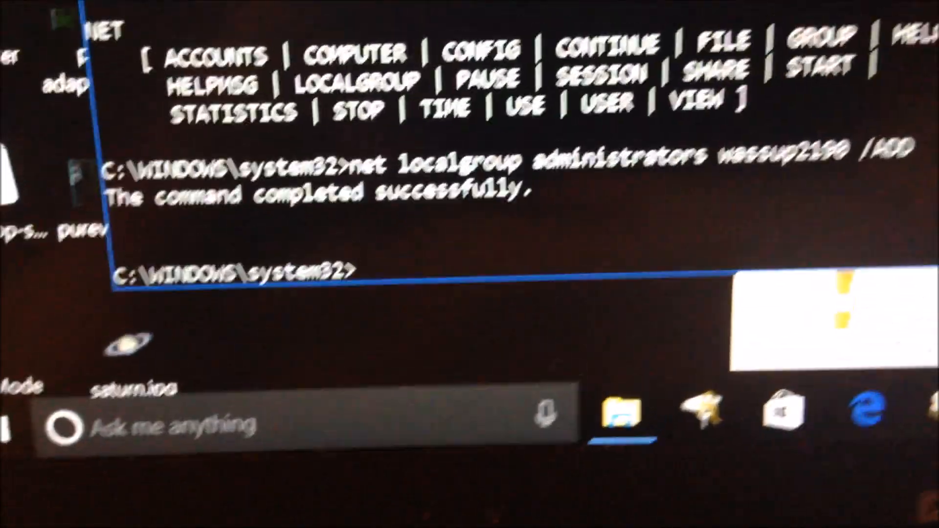
# - Run msconfig, clear Safe boot, apply with OK, and exit without restarting
pyautogui.write('msc')
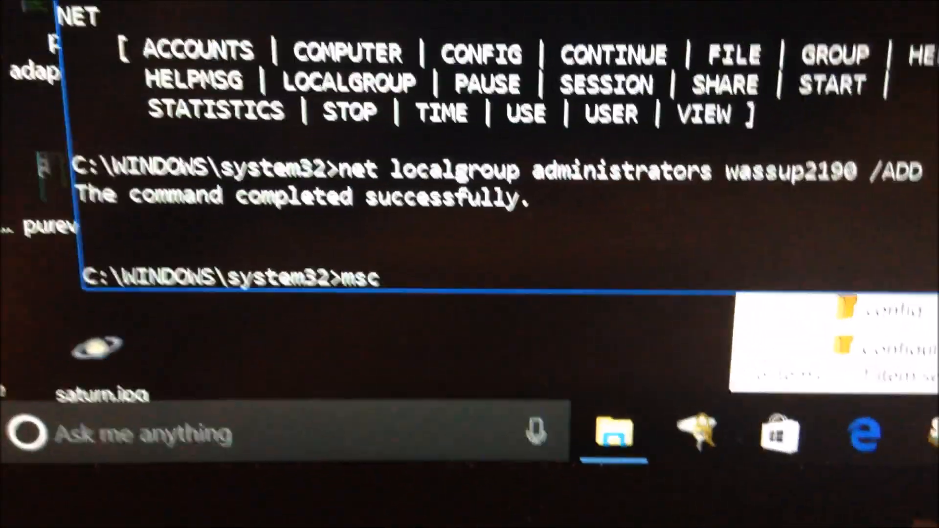
pyautogui.write('onfig')
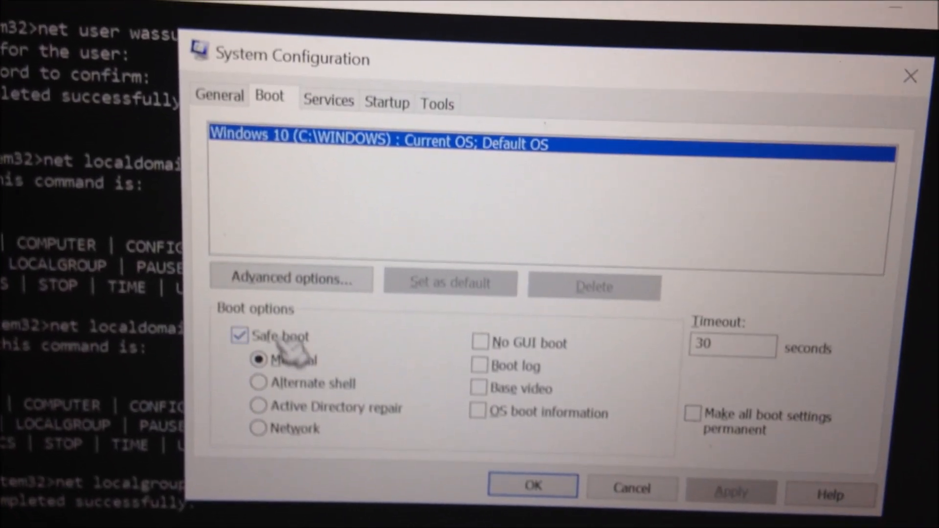
pyautogui.click(239, 336)
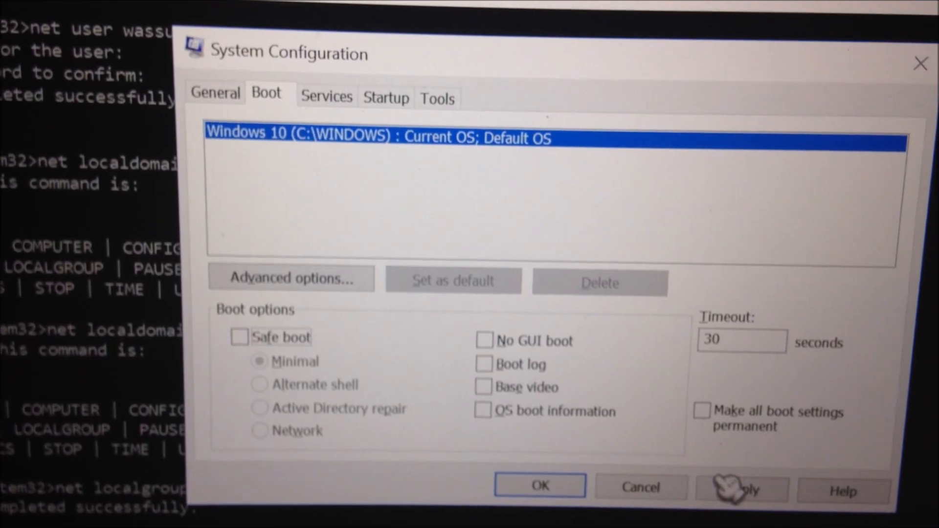
pyautogui.click(741, 487)
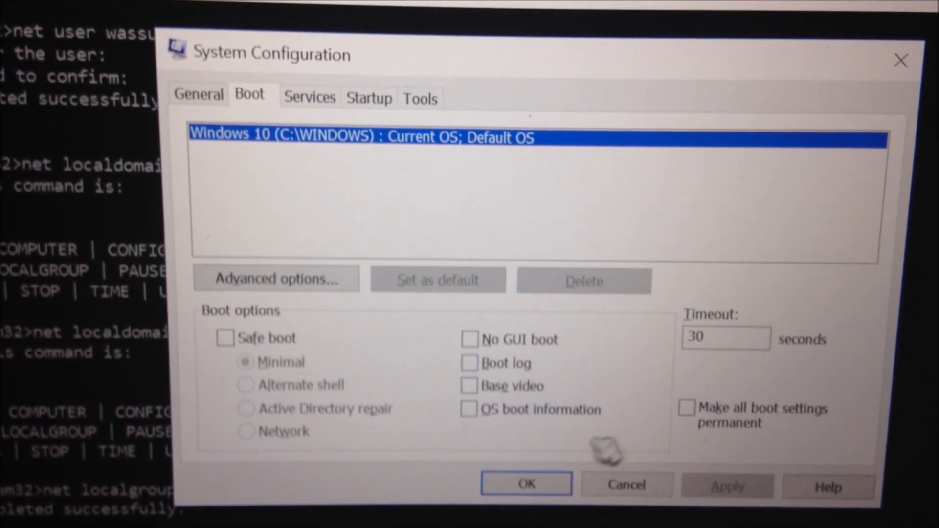
pyautogui.click(526, 483)
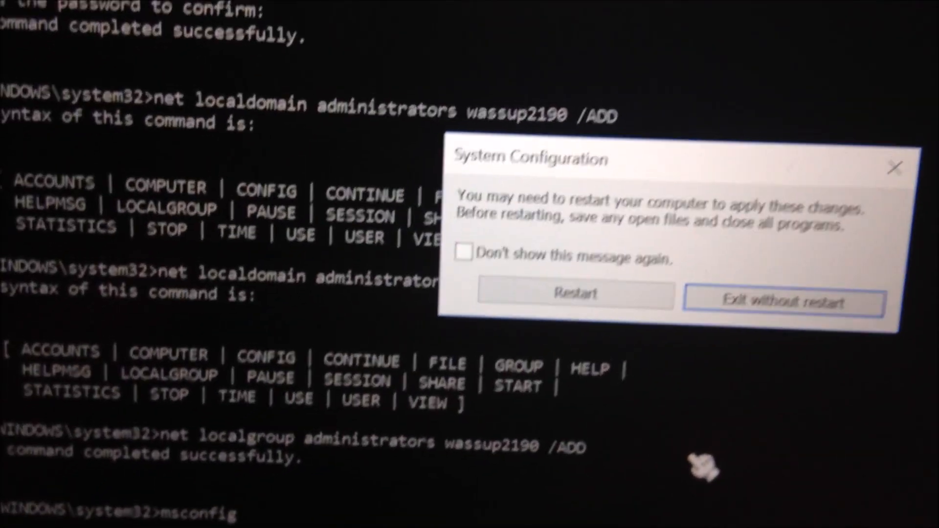
pyautogui.click(782, 303)
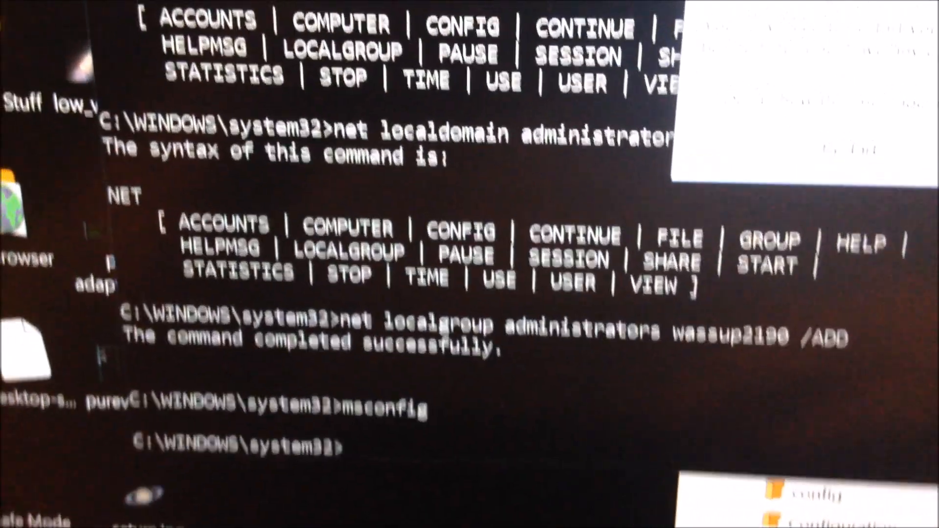